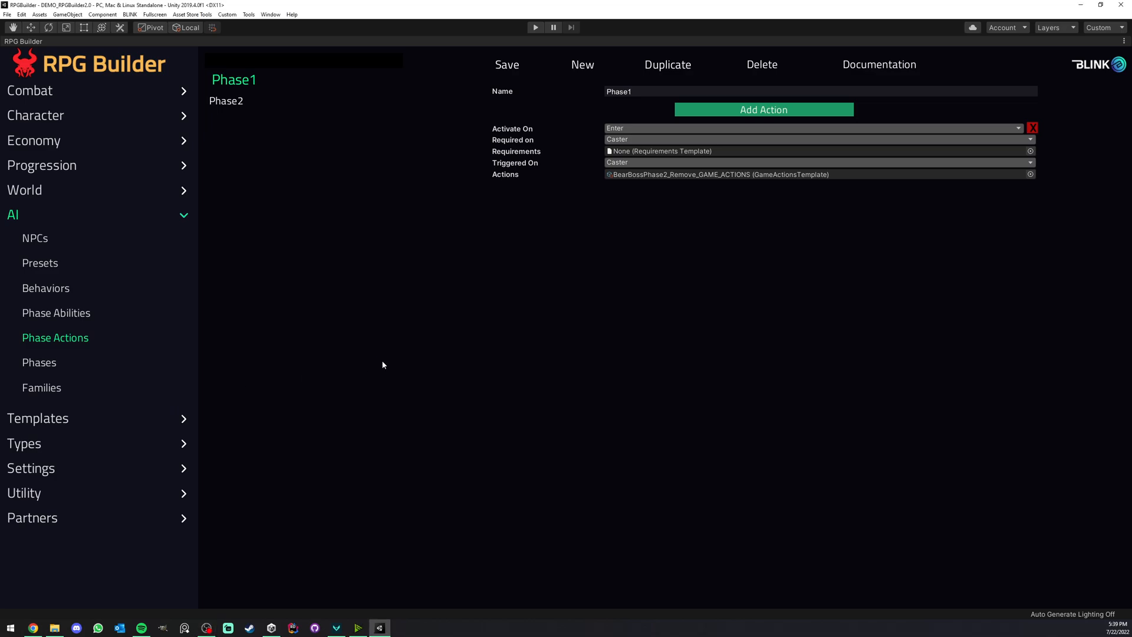
mouse_move(402, 345)
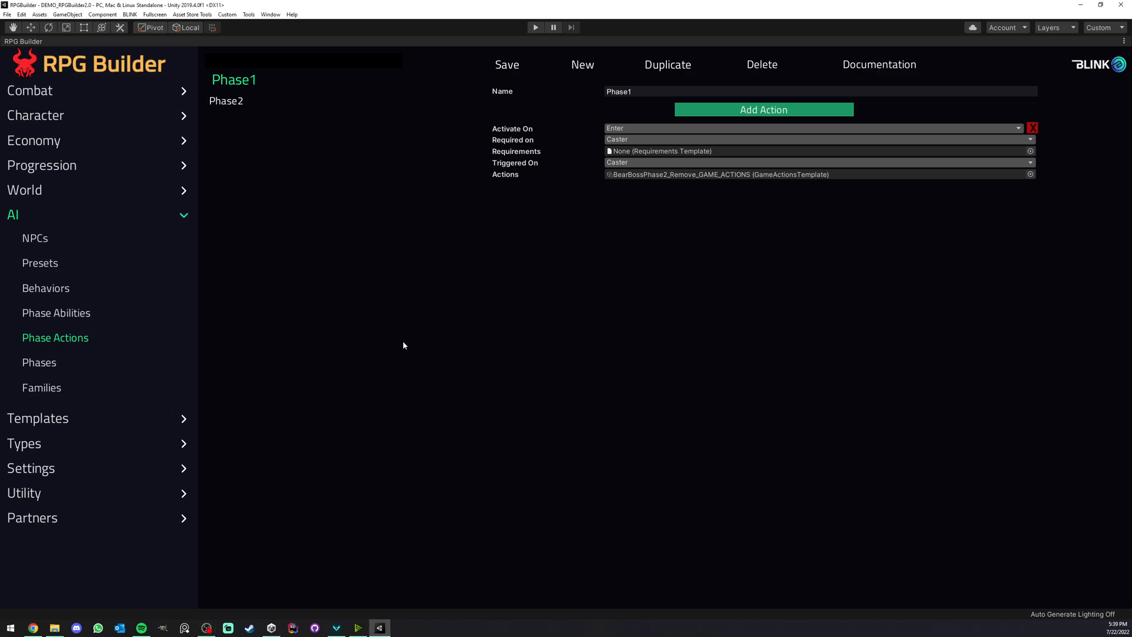
Append a second, unassigned action entry to Phase1, triggering on Enter.
left_click(762, 109)
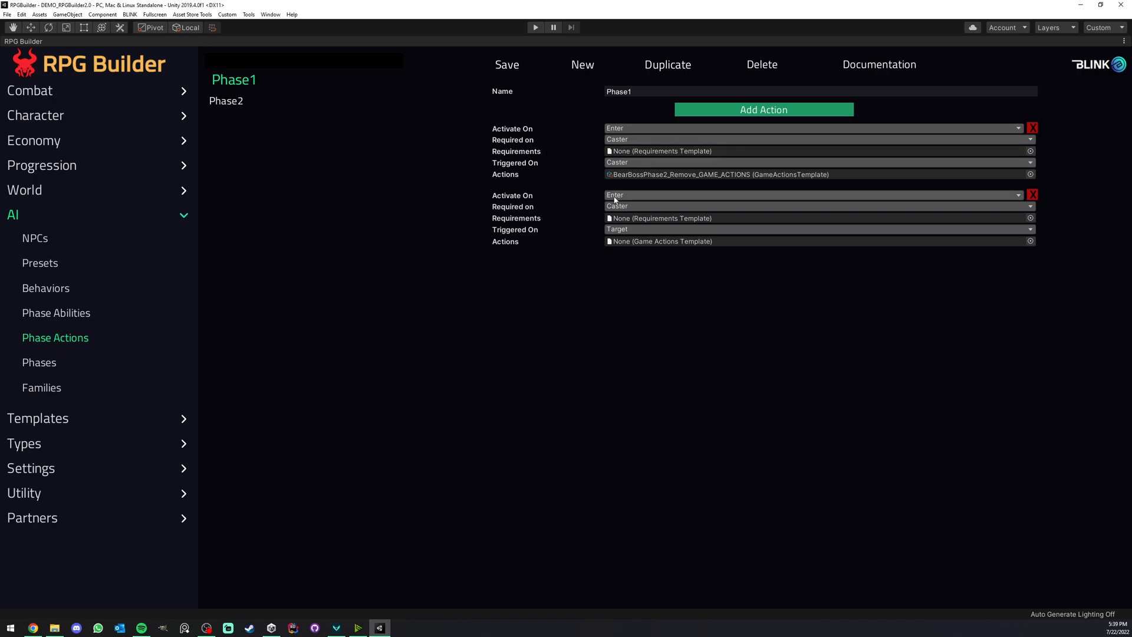
mouse_move(183, 256)
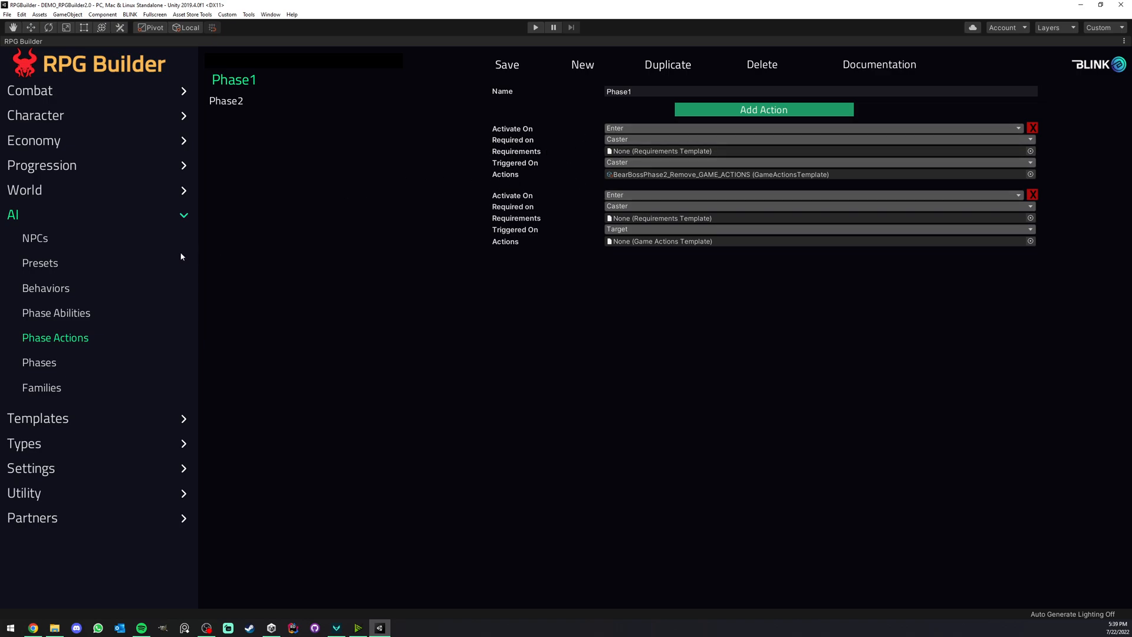
Check Bear's assigned phases under NPCs, then open the Bear phase settings.
left_click(39, 361)
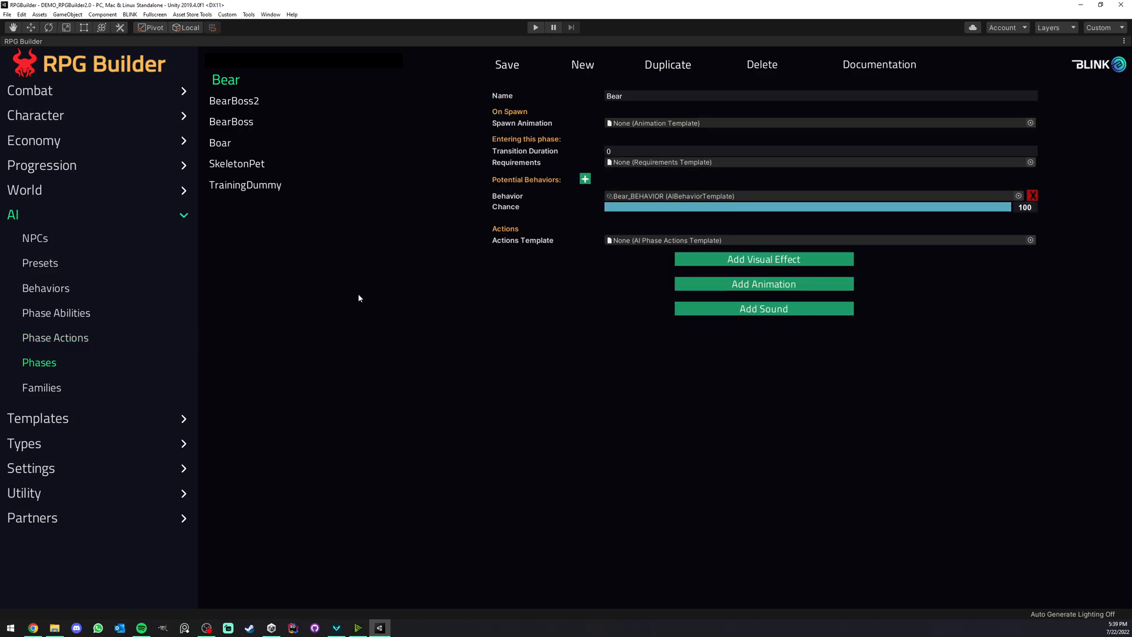
mouse_move(99, 258)
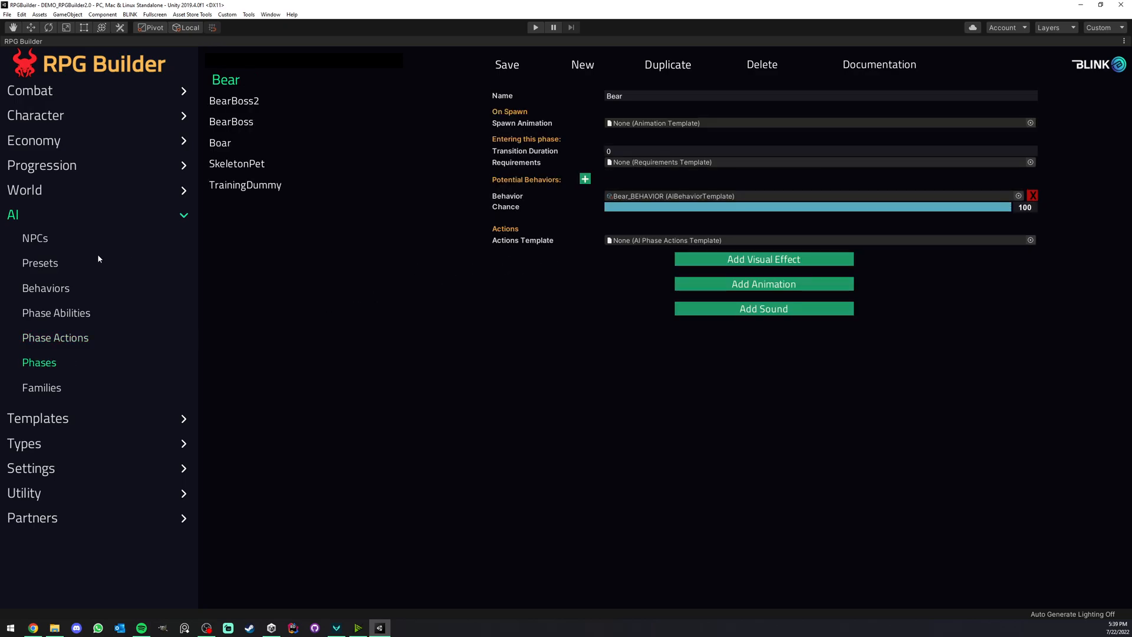
left_click(35, 237)
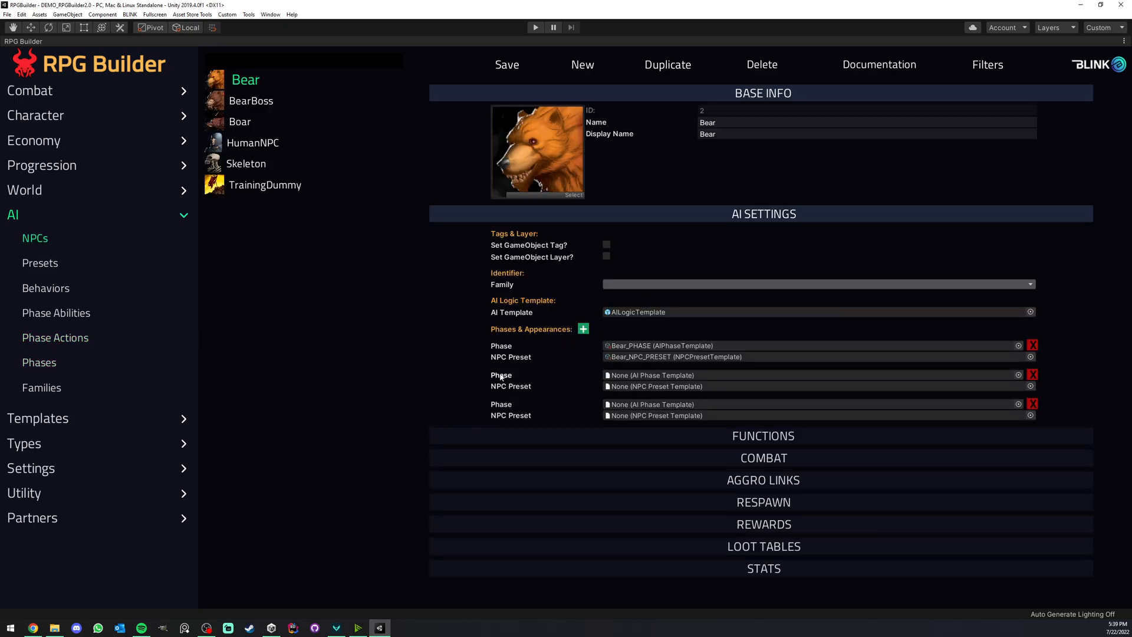
mouse_move(661, 374)
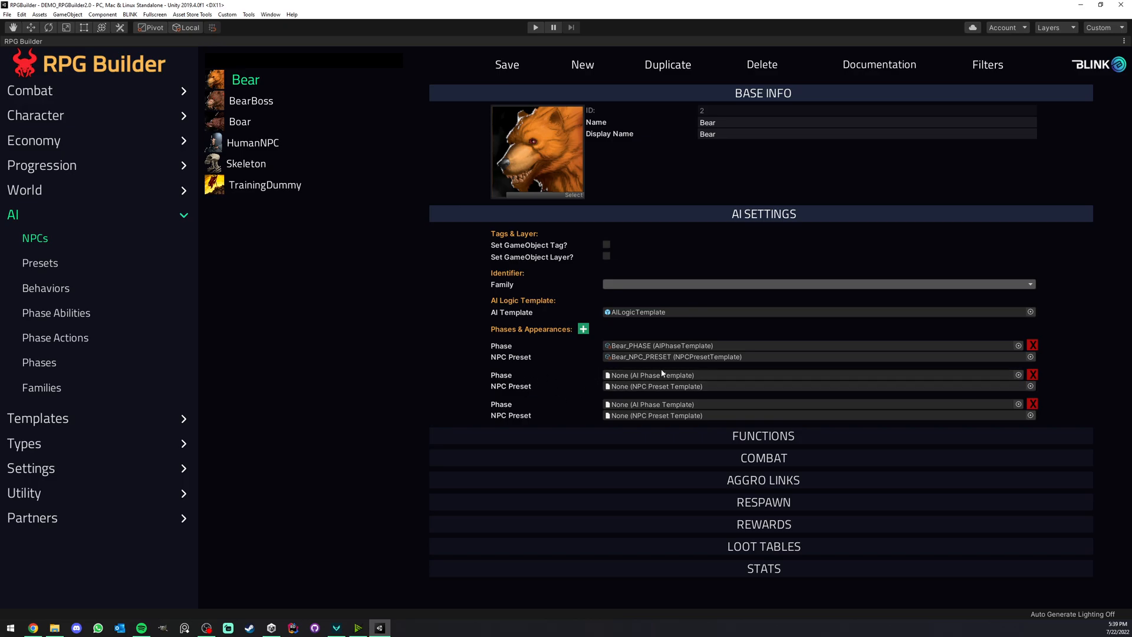
mouse_move(505, 379)
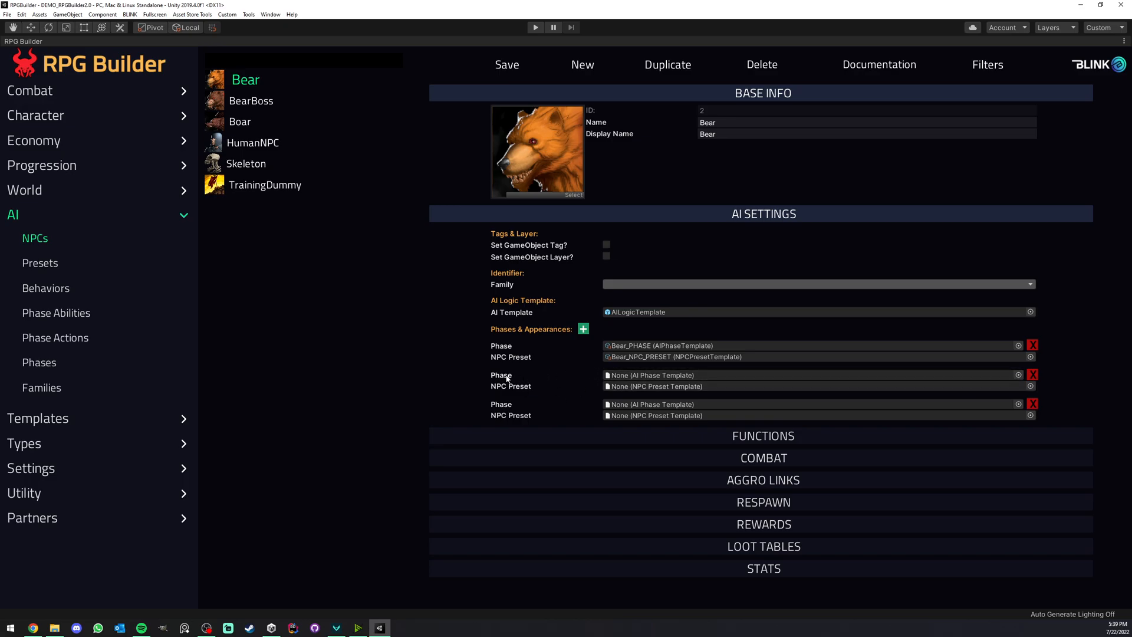
left_click(55, 338)
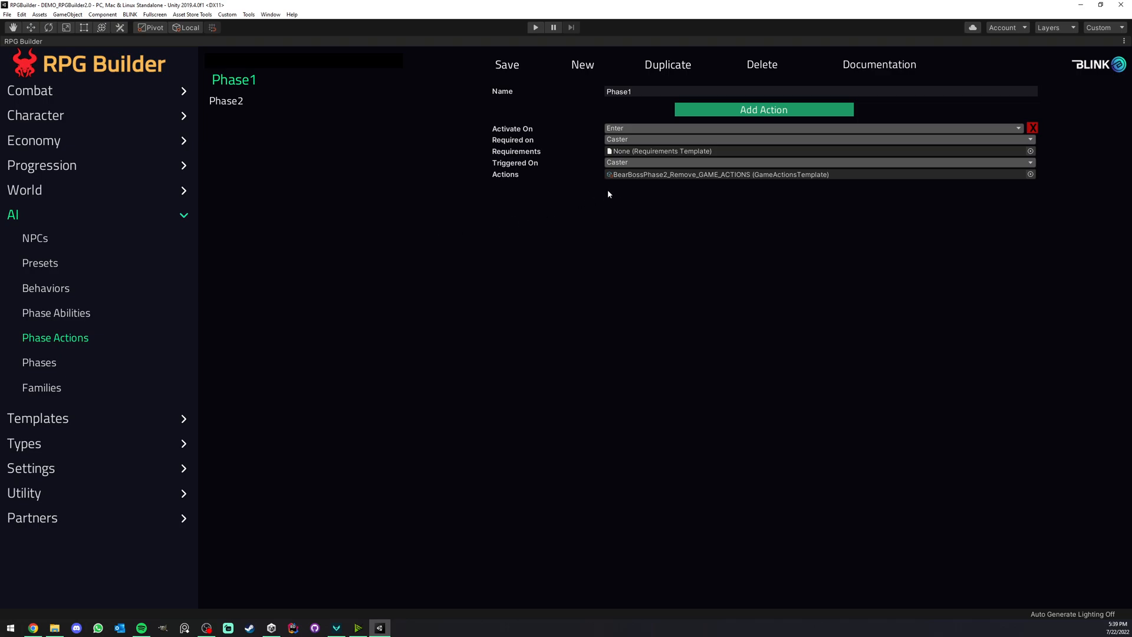
left_click(39, 363)
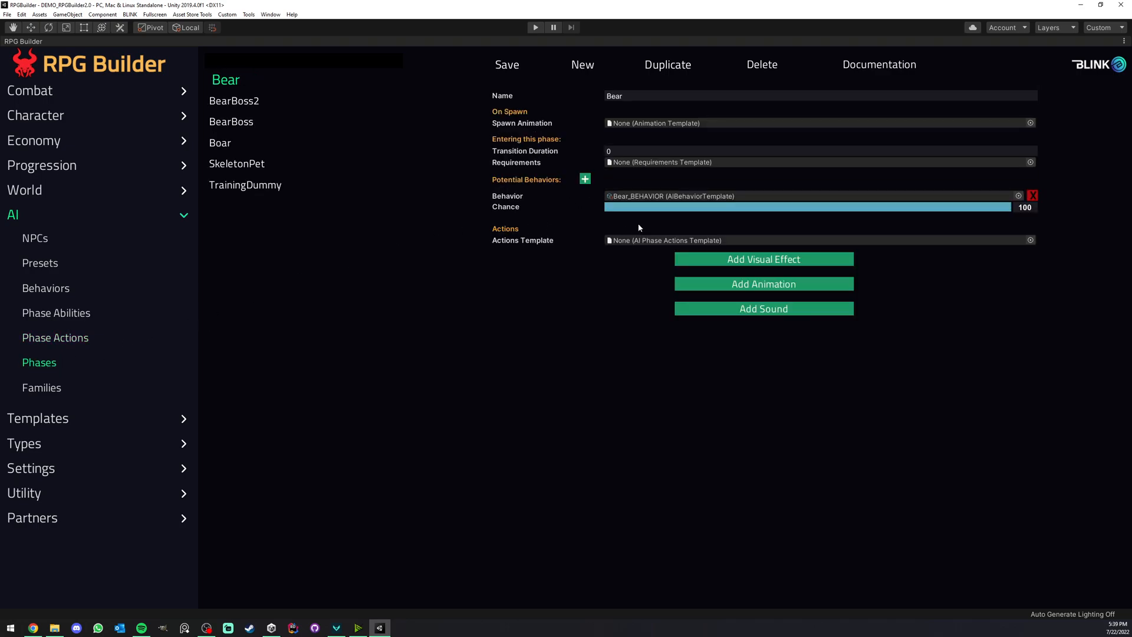
Add phase action entries and set the first to activate on Exit.
left_click(55, 337)
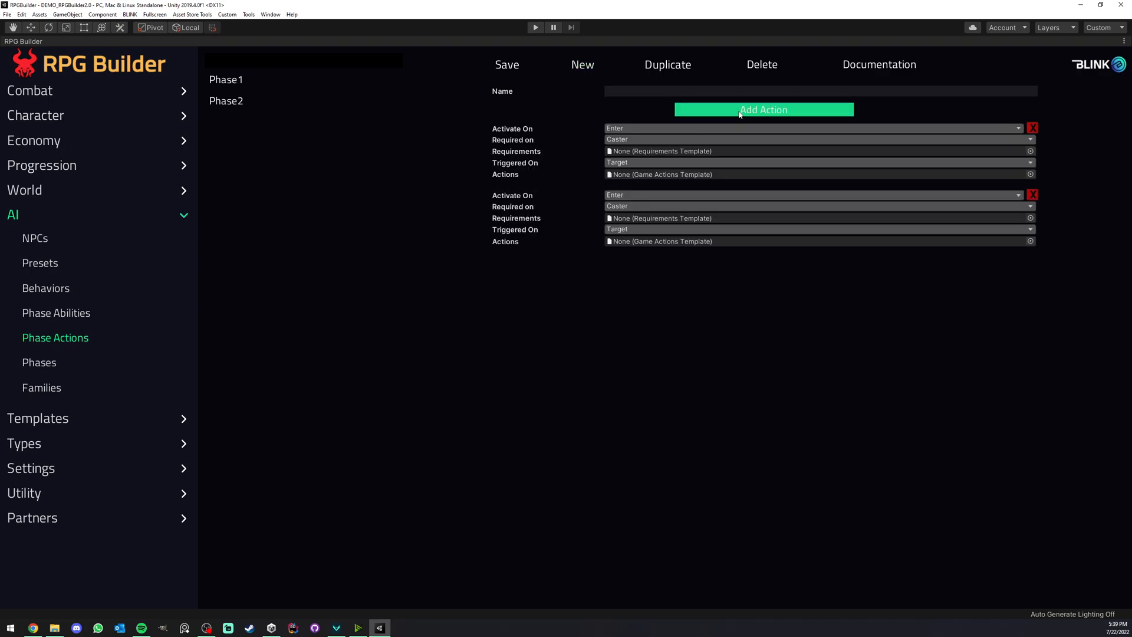
left_click(763, 110)
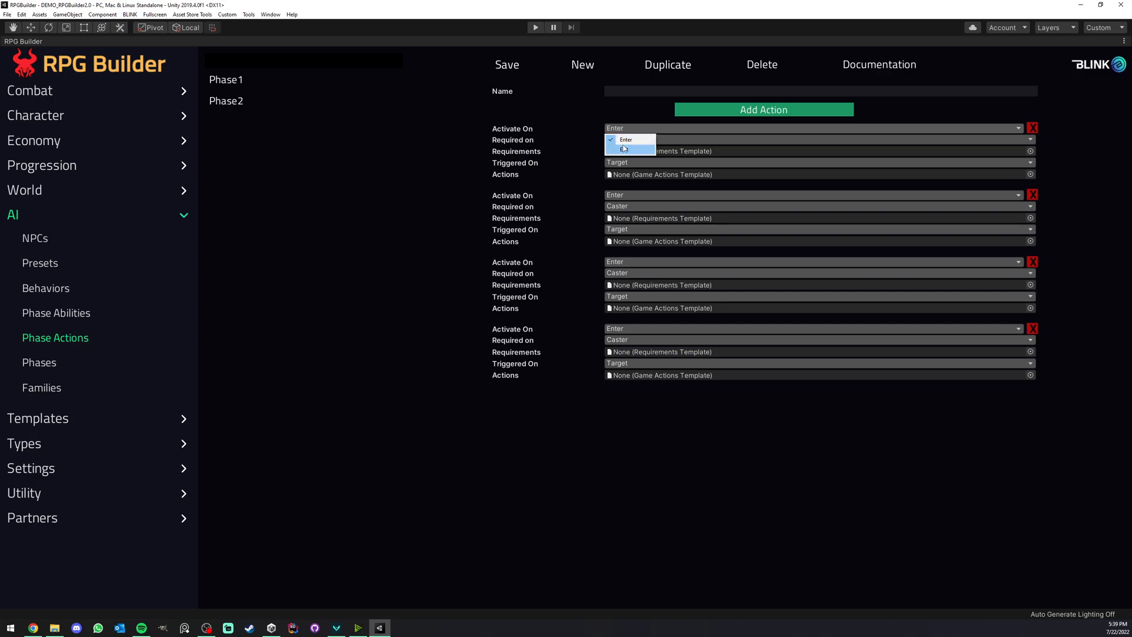
left_click(624, 148)
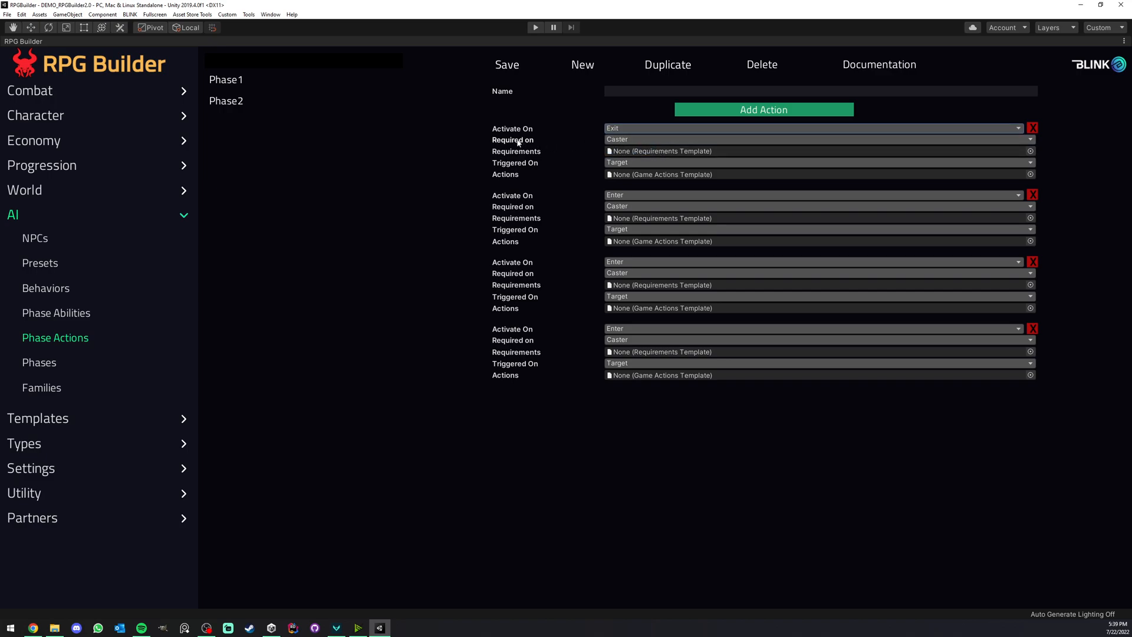
mouse_move(636, 151)
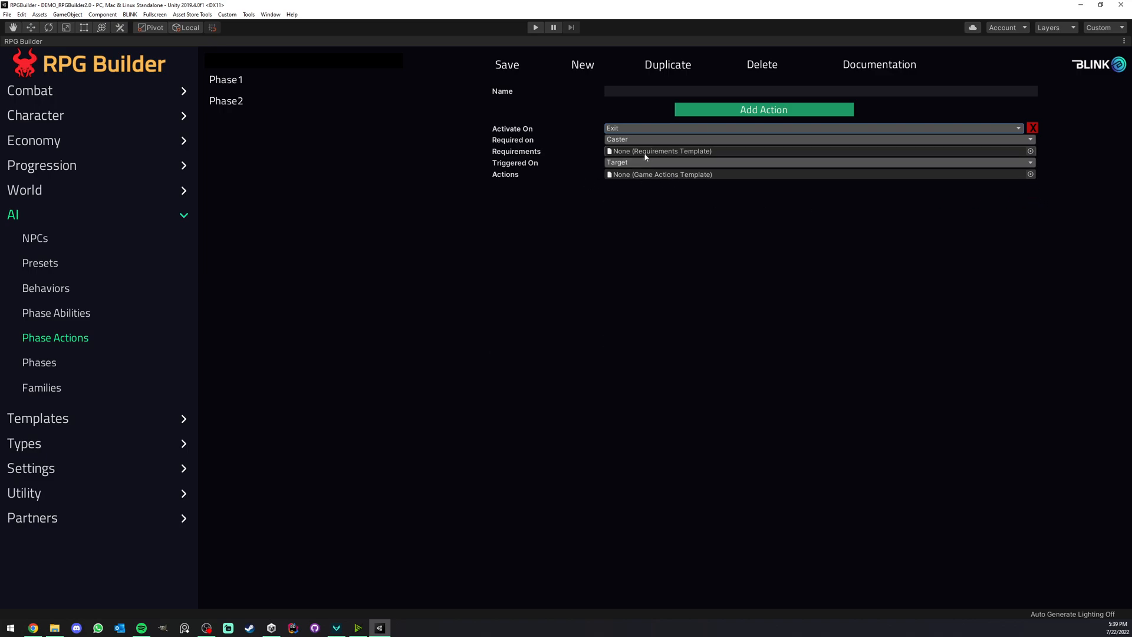
mouse_move(555, 180)
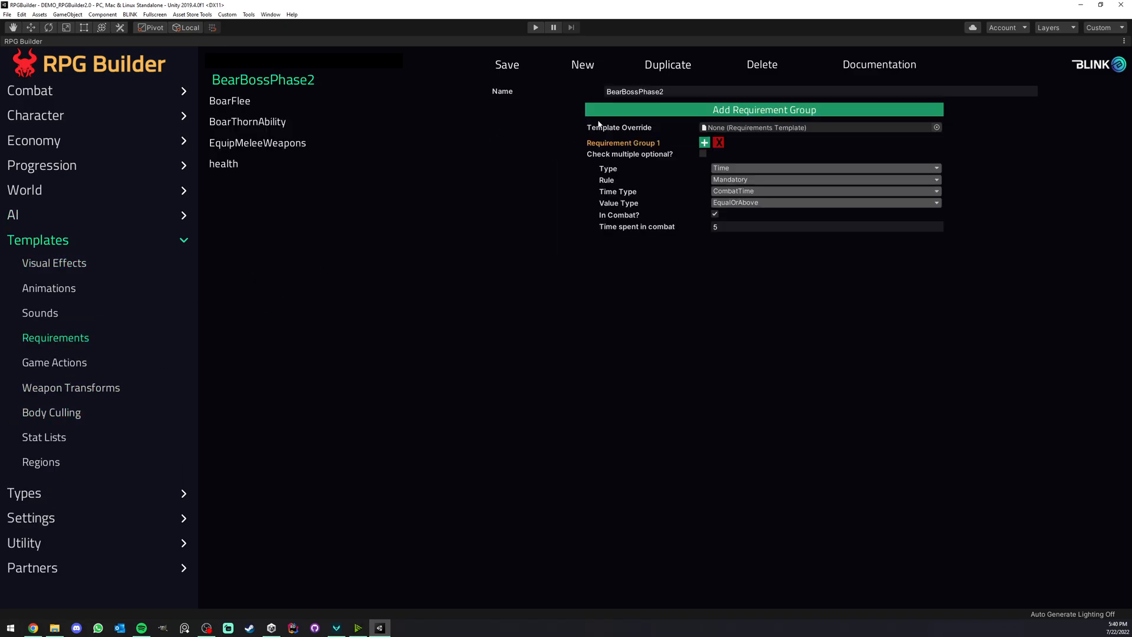
Review the requirement types available in the BearBossPhase2 requirements template.
left_click(823, 168)
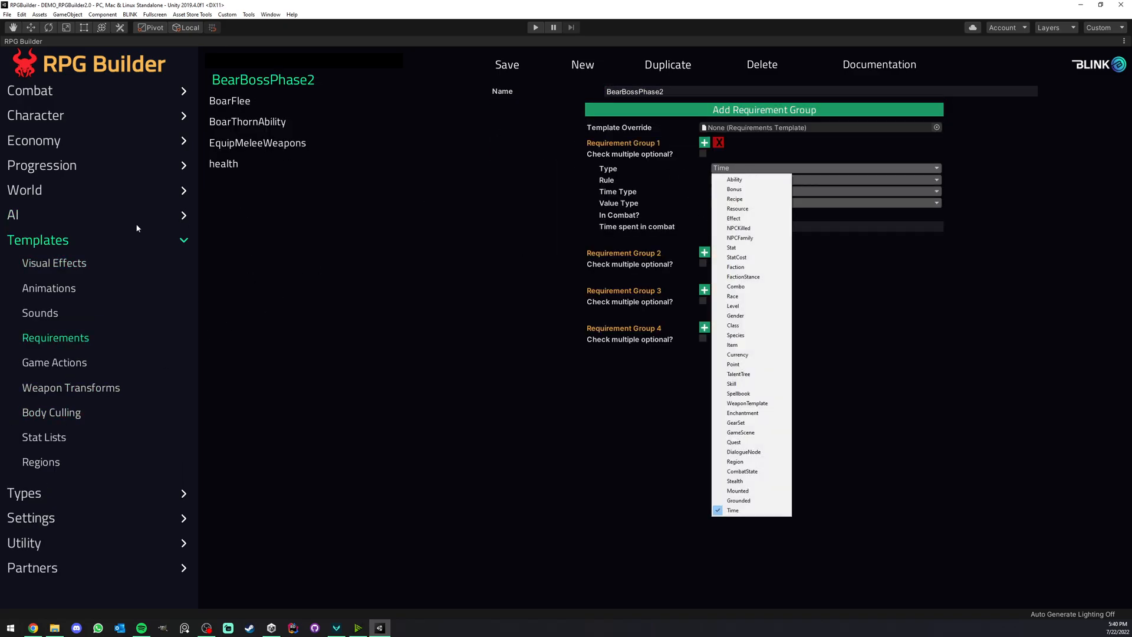
left_click(12, 214)
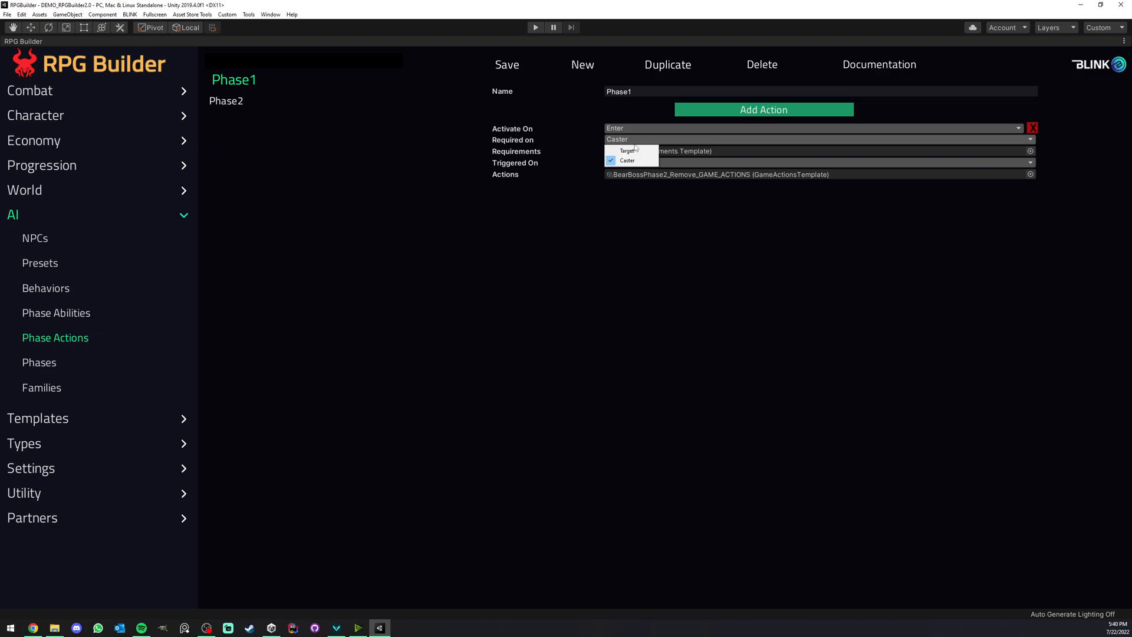
mouse_move(630, 151)
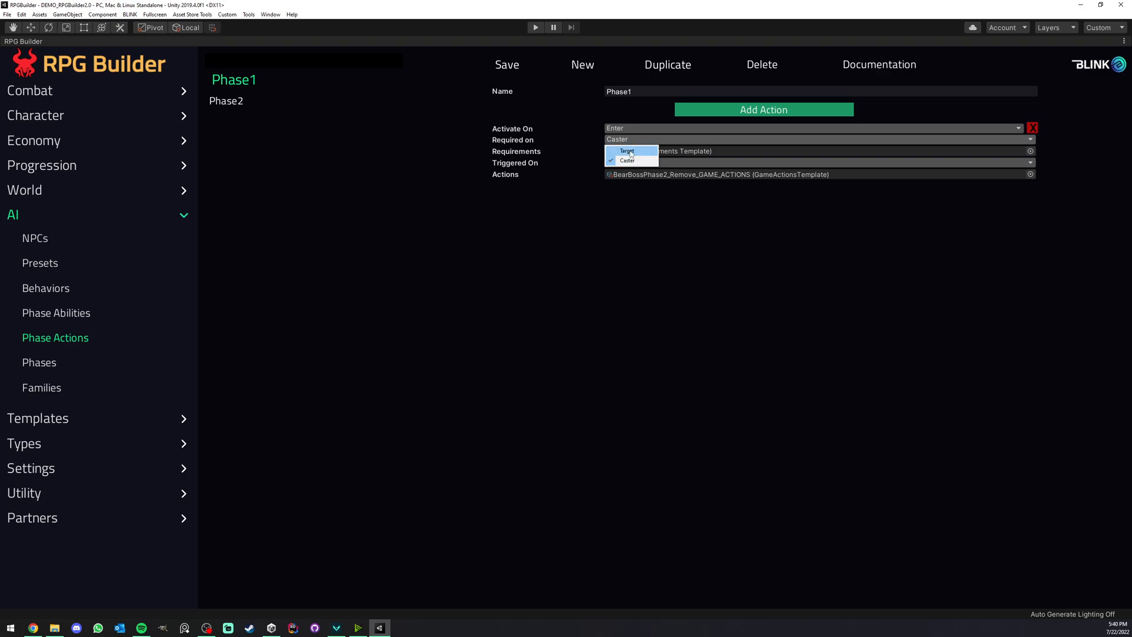
Require Phase1's action on Target, trigger it on Caster, and view BearBossStun visual effect.
left_click(627, 151)
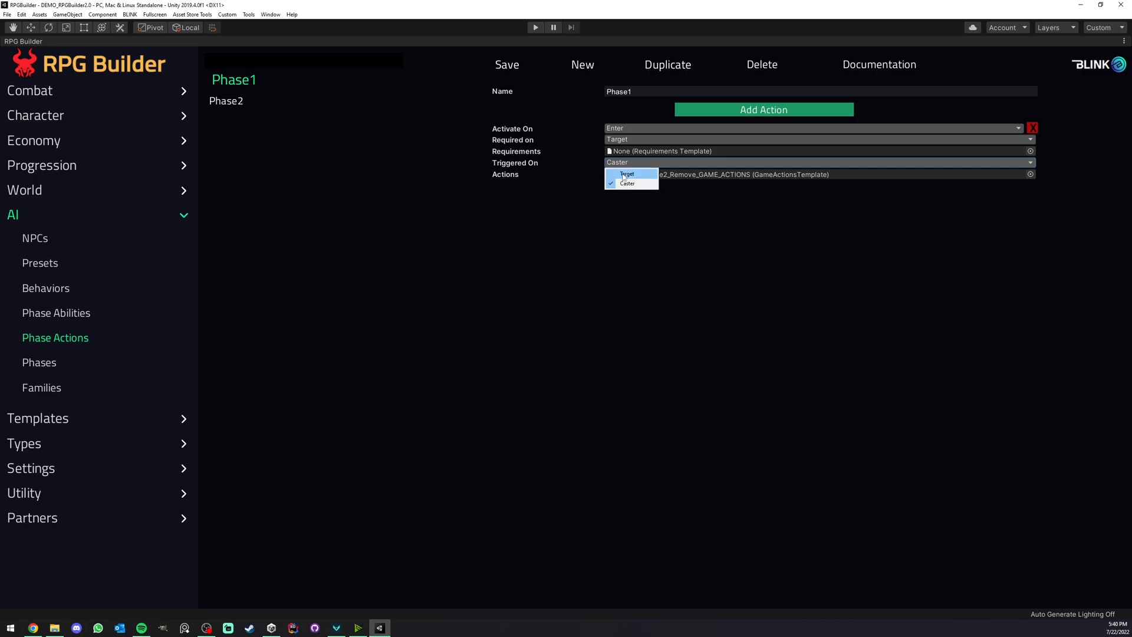
left_click(626, 183)
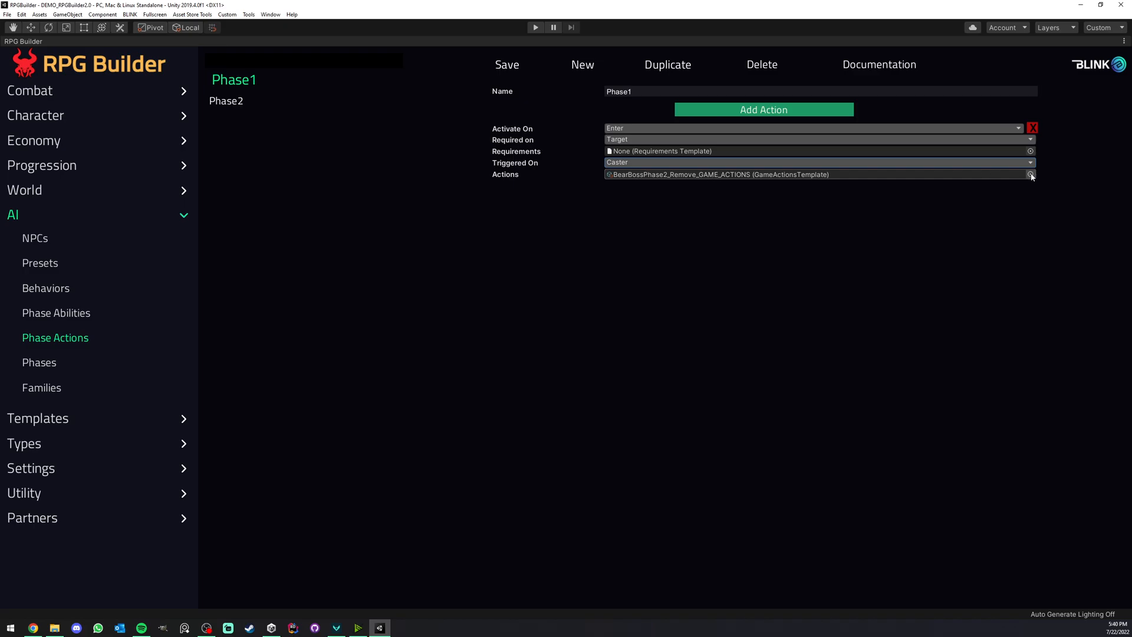
left_click(1030, 173)
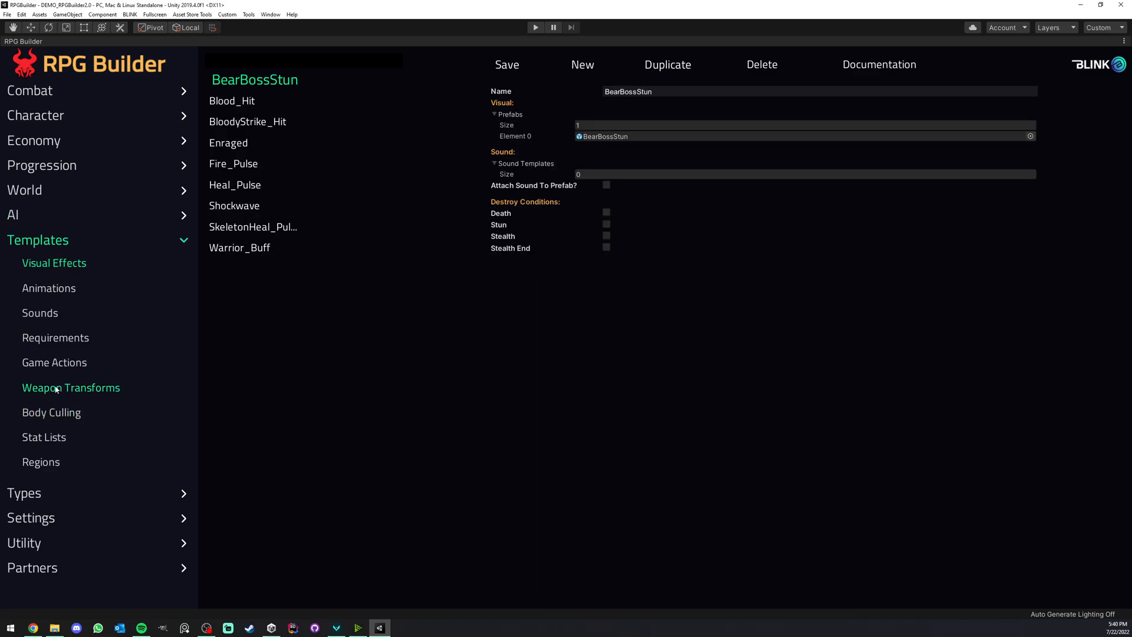
Create a new four-action game action template with the first action set to ChangeFaction.
left_click(54, 361)
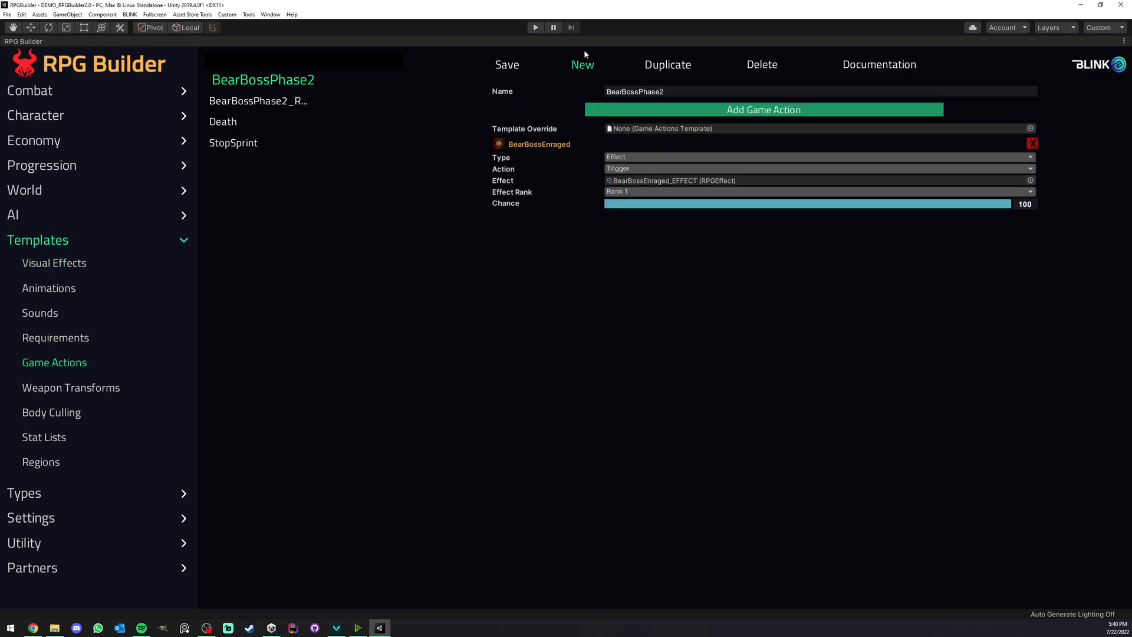
left_click(582, 65)
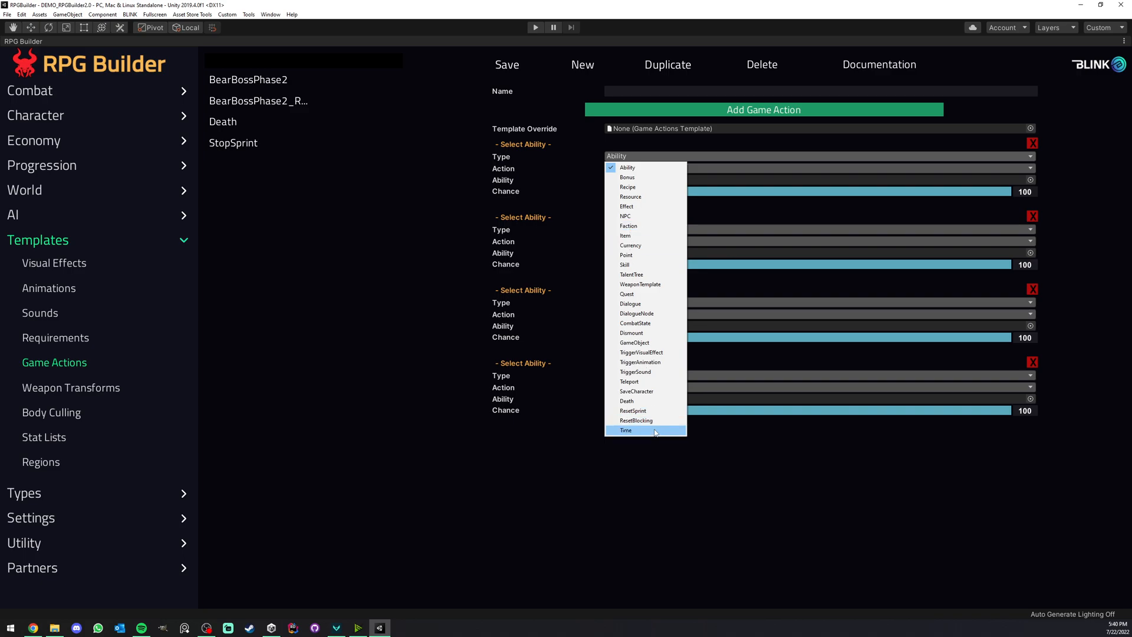
mouse_move(647, 294)
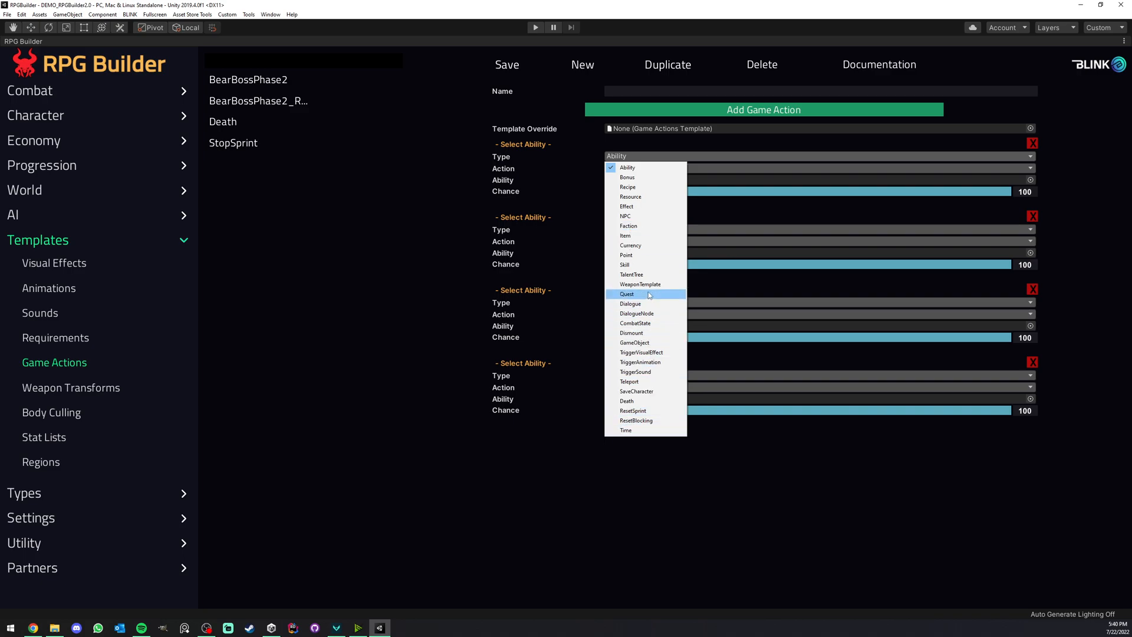
left_click(626, 294)
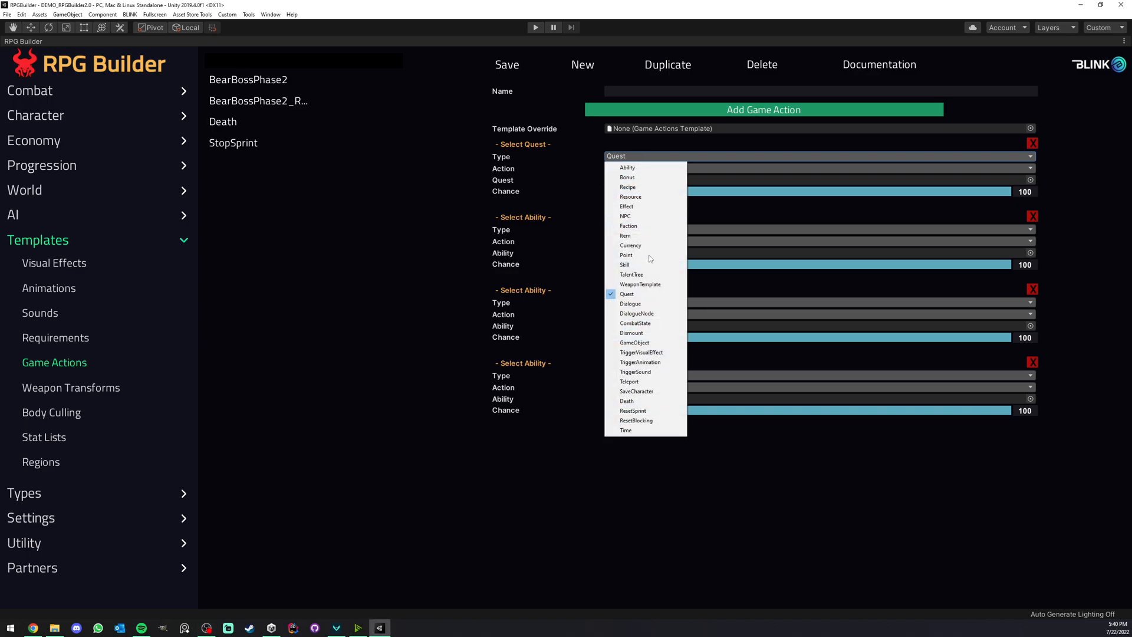
mouse_move(636, 322)
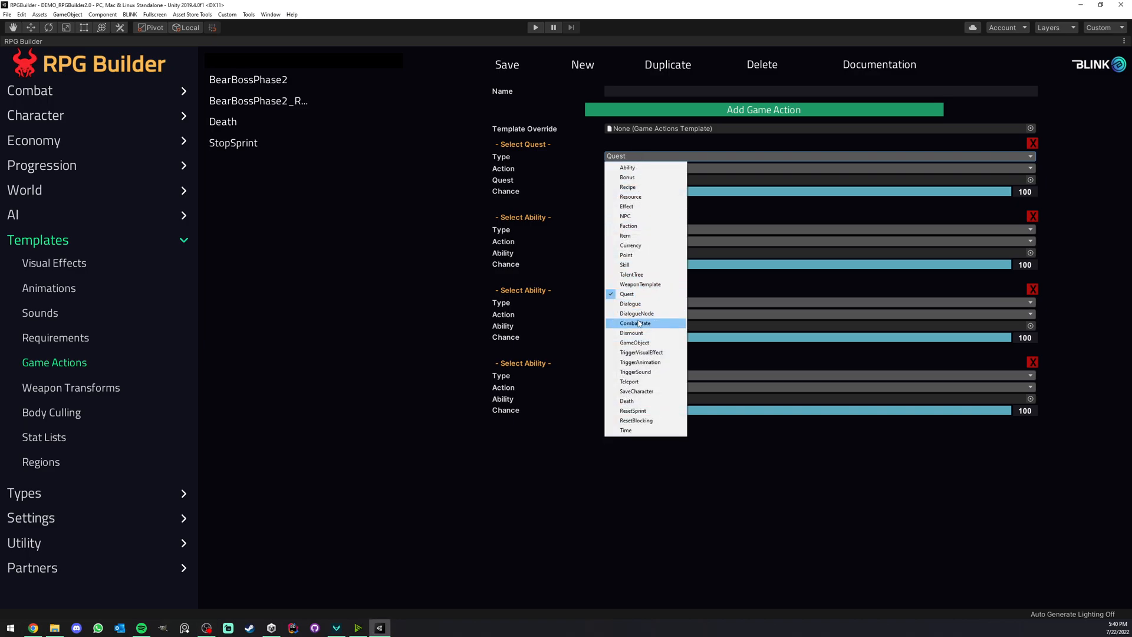
left_click(631, 332)
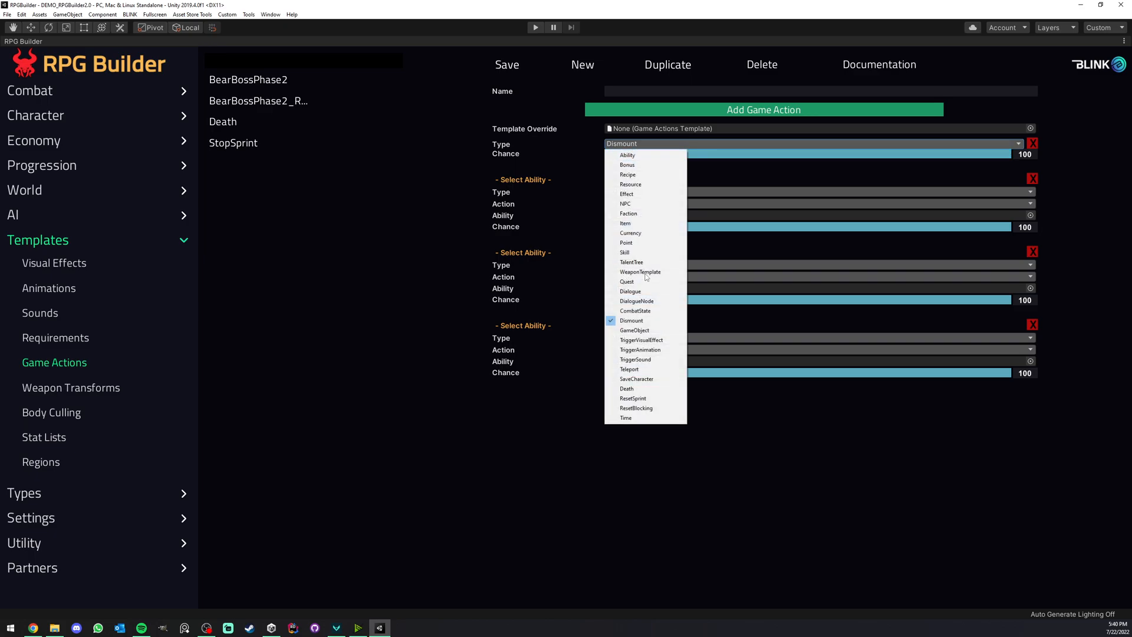
left_click(628, 213)
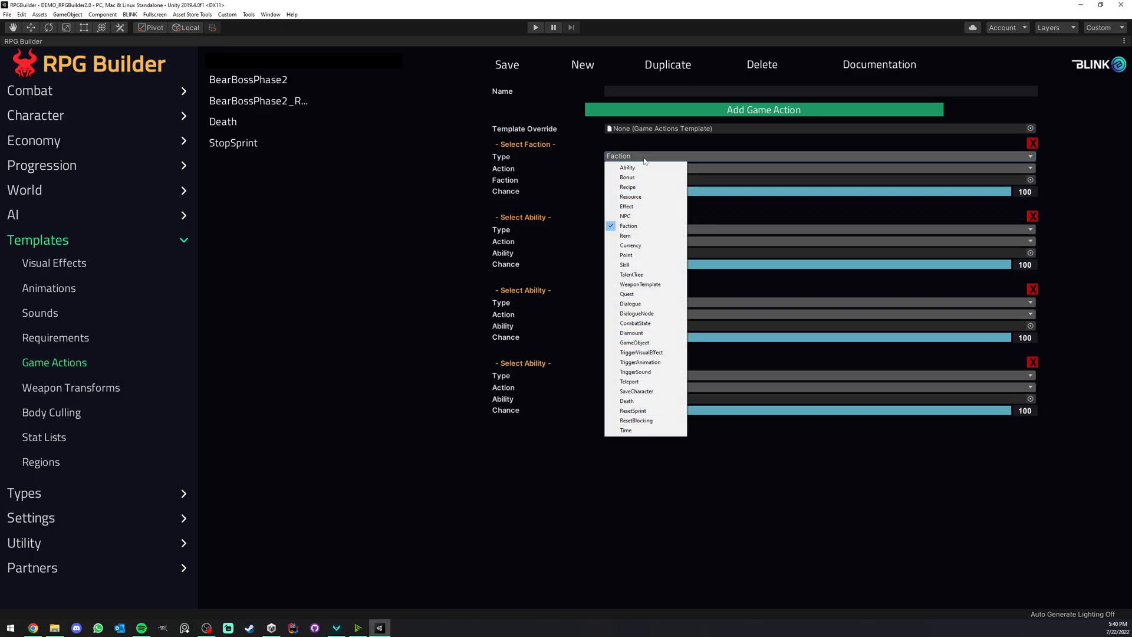
mouse_move(628, 401)
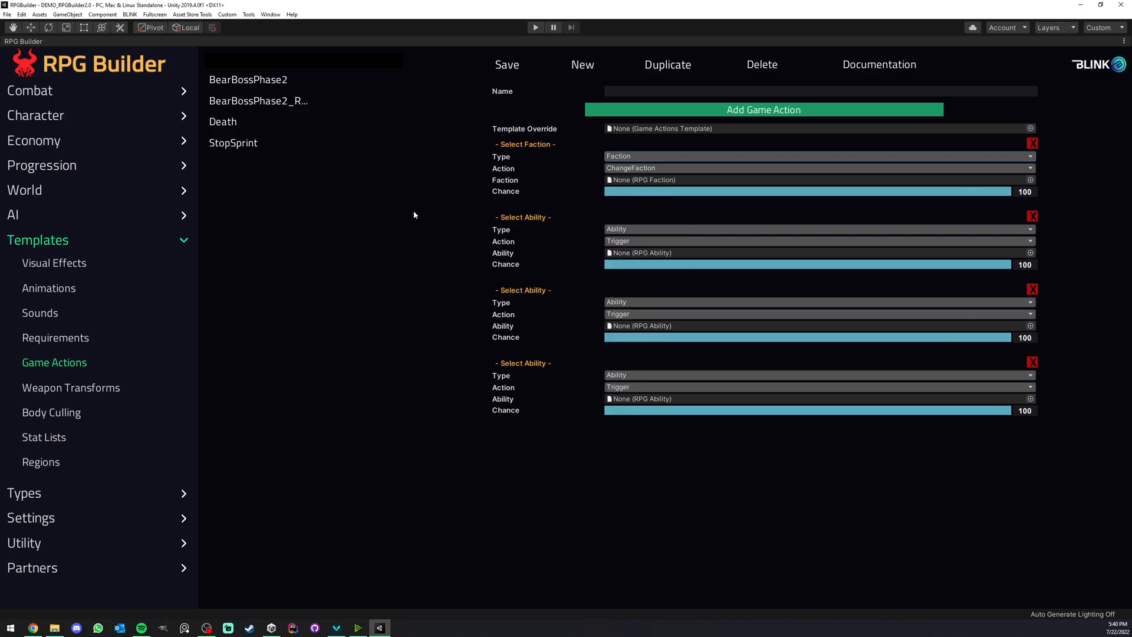
left_click(13, 214)
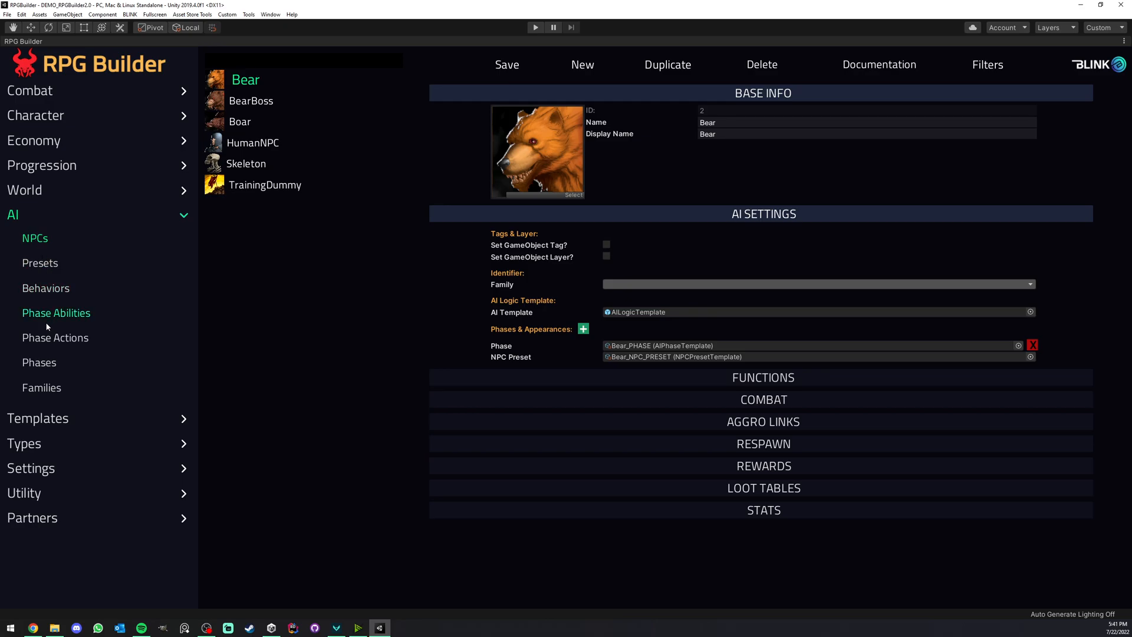
Show the Bear phase: Bear behavior at 100% chance, no actions template.
left_click(55, 337)
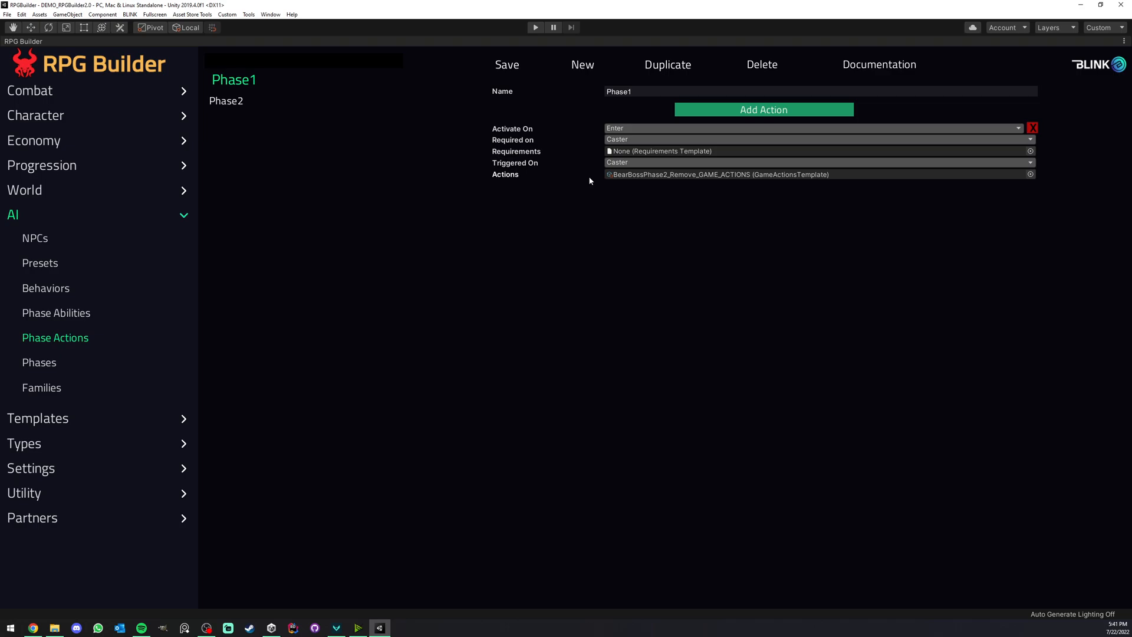
left_click(39, 361)
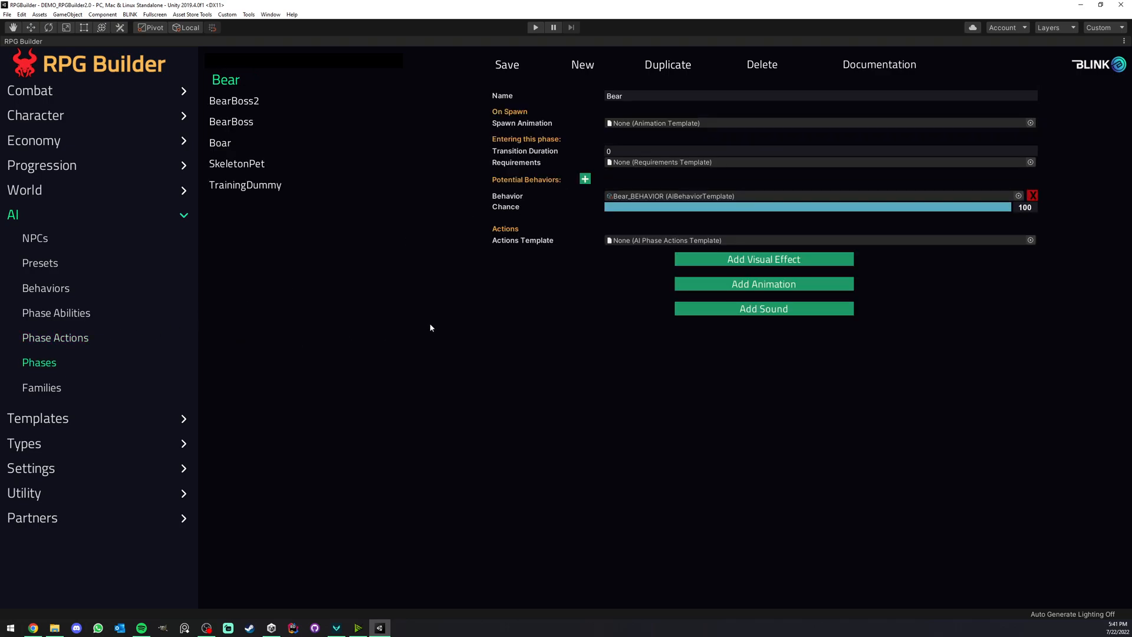
mouse_move(598, 311)
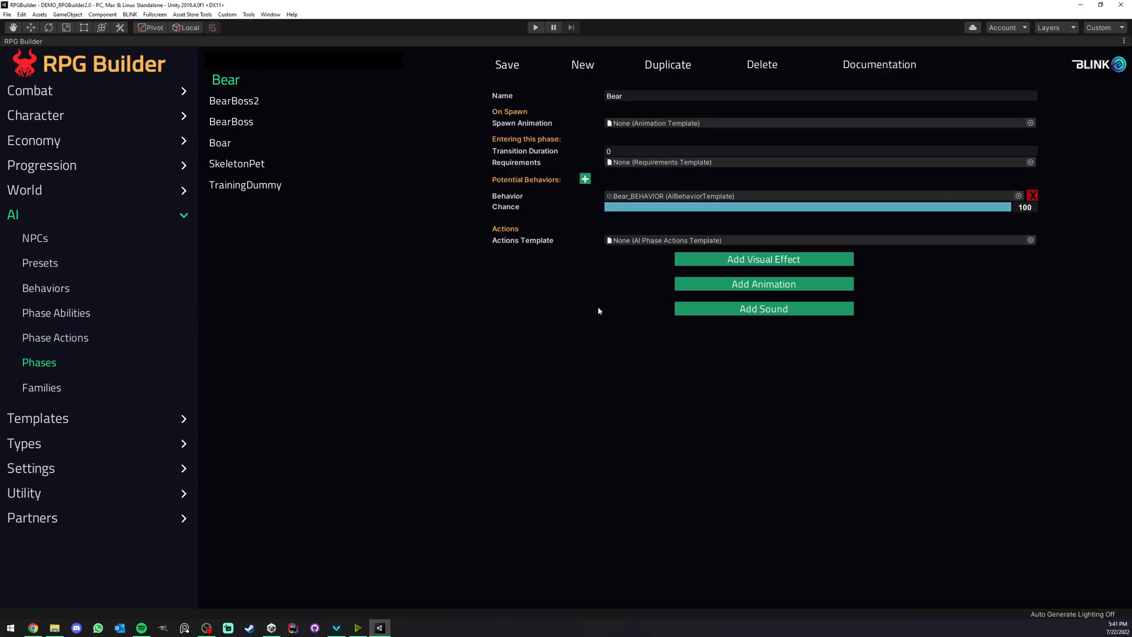
mouse_move(547, 286)
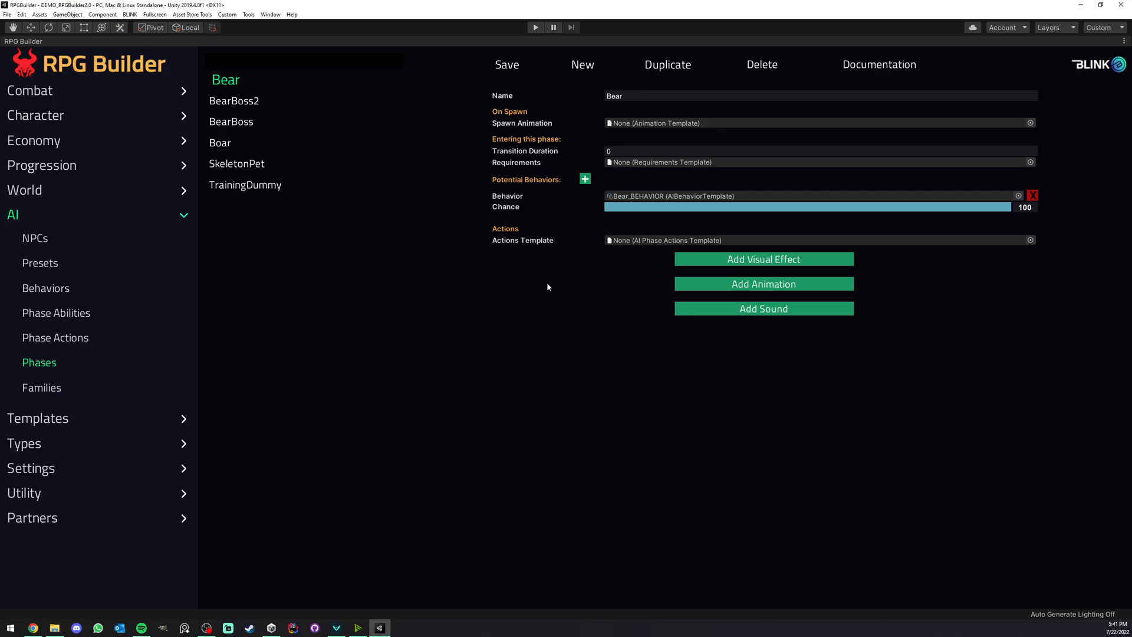
mouse_move(498, 275)
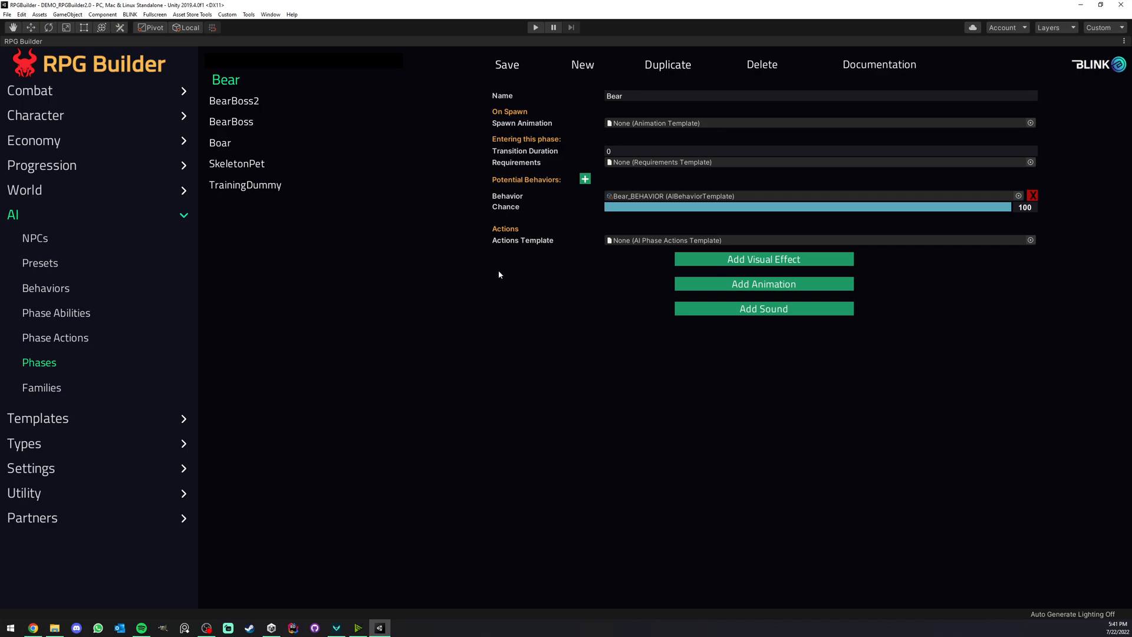
mouse_move(509, 277)
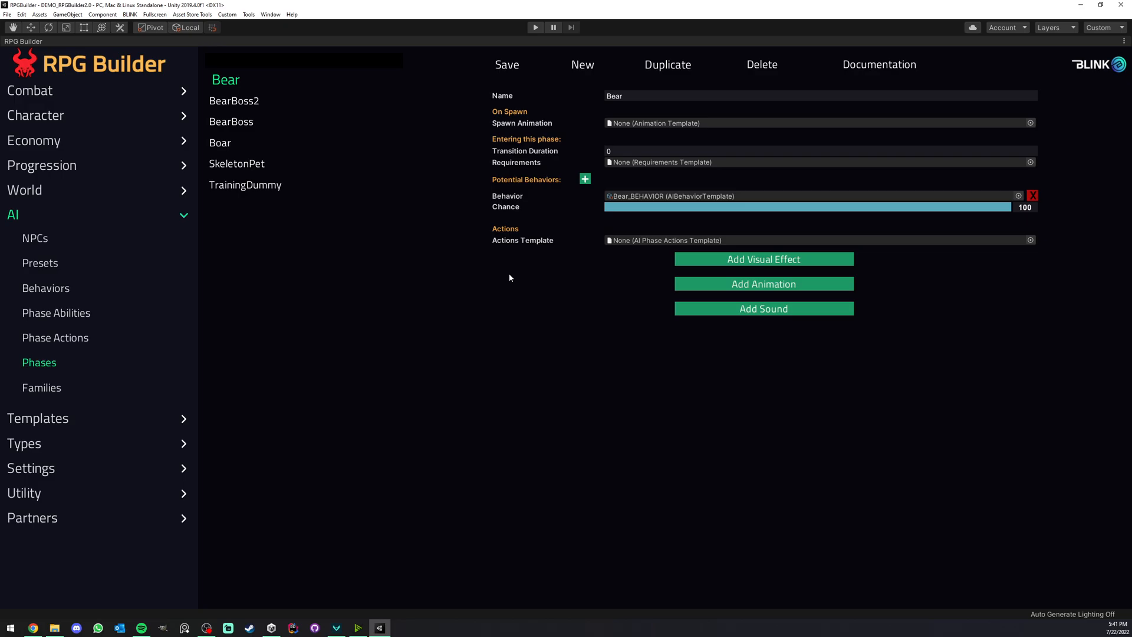